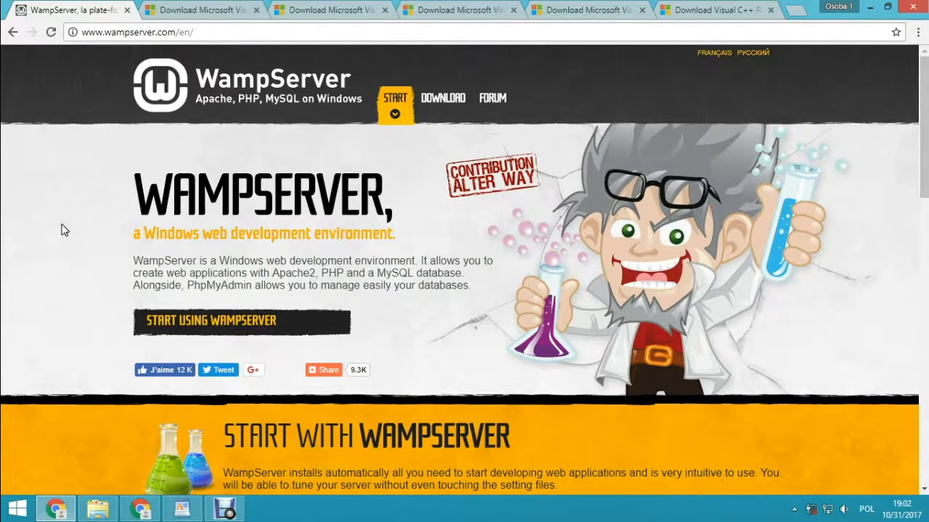
mouse_move(241, 336)
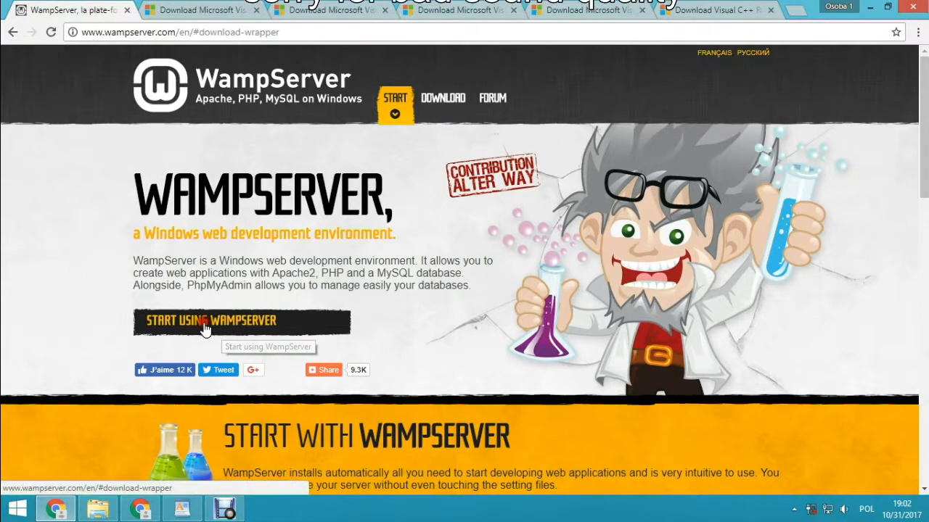
Step: Reach the downloads section and choose the WampServer 64 bits (x64) 3.0.6 installer
click(443, 99)
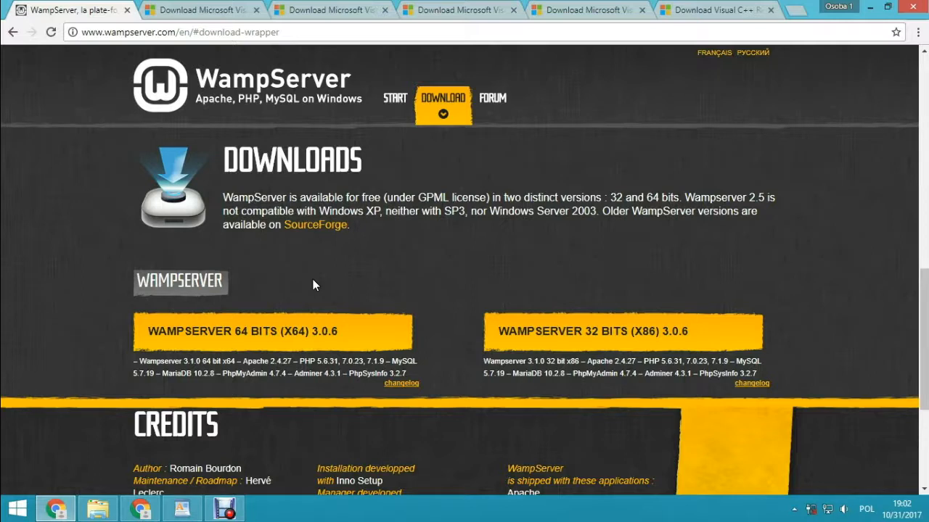
mouse_move(254, 337)
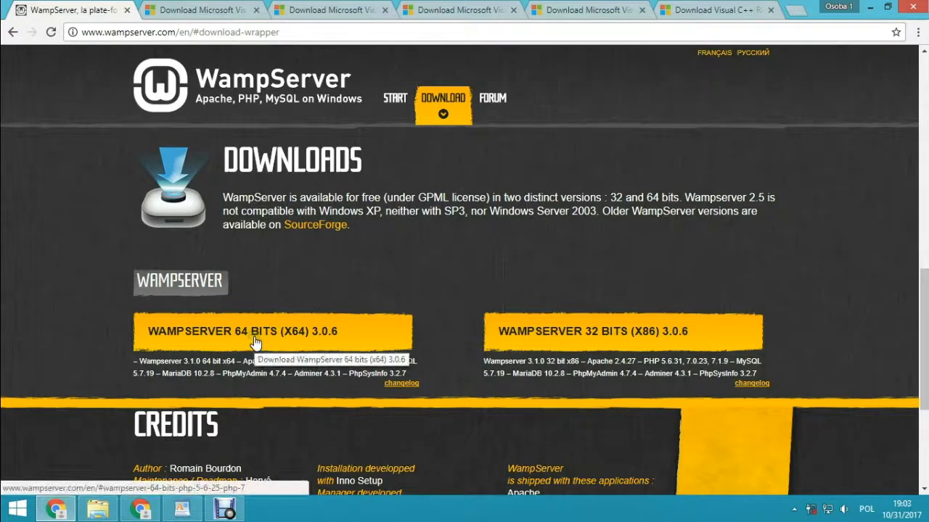
click(200, 8)
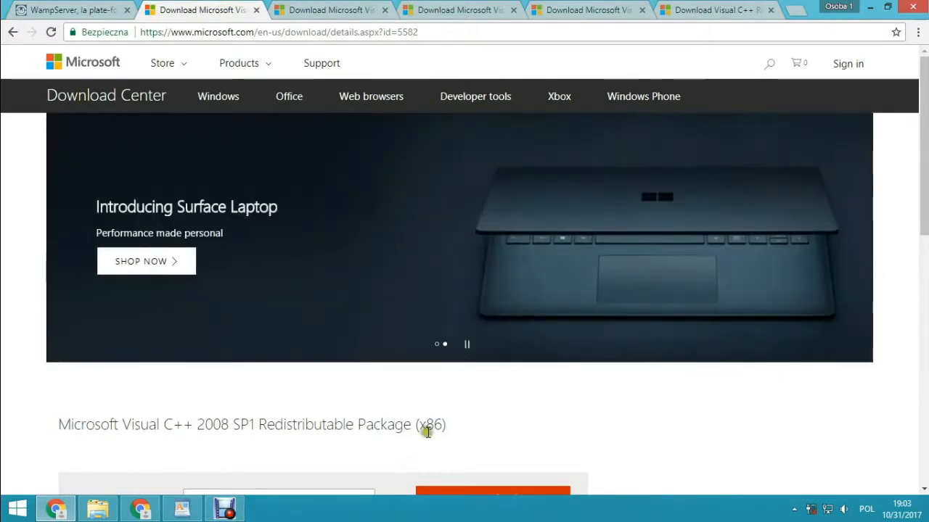
Step: Review the Visual C++ 2008 SP1 x86/x64 and 2010 SP1 x86/x64 redistributable download pages
double_click(428, 424)
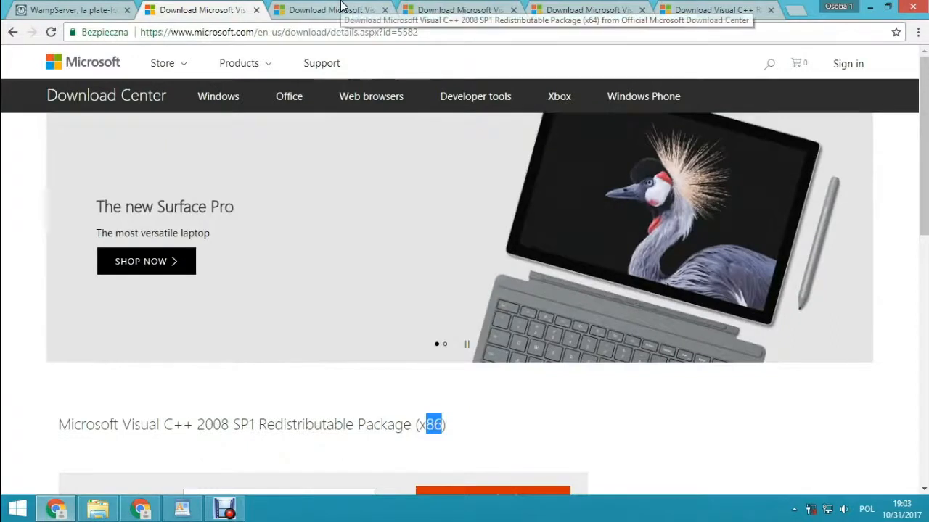
click(331, 9)
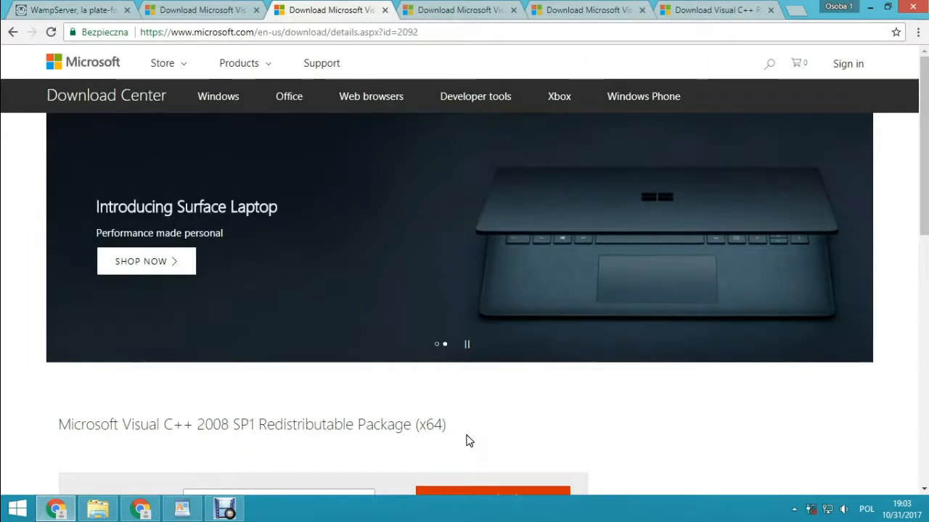
click(458, 9)
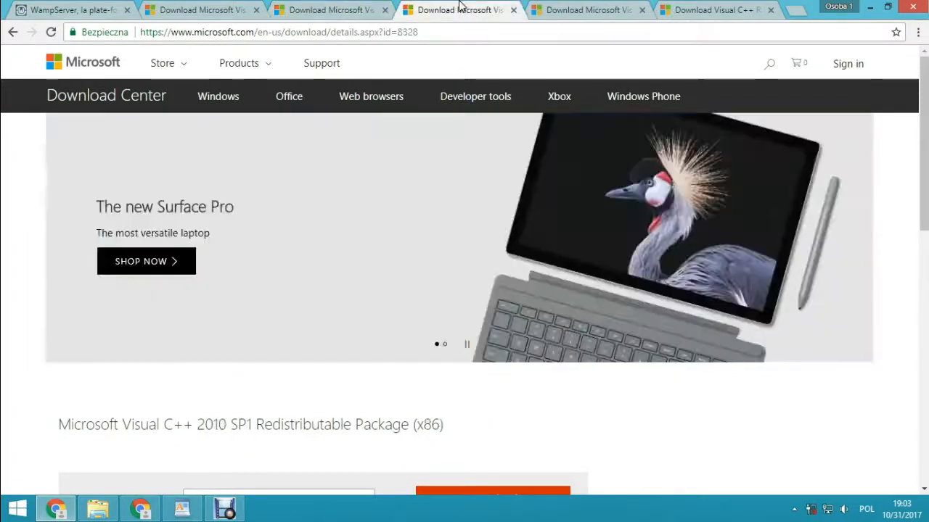
mouse_move(588, 8)
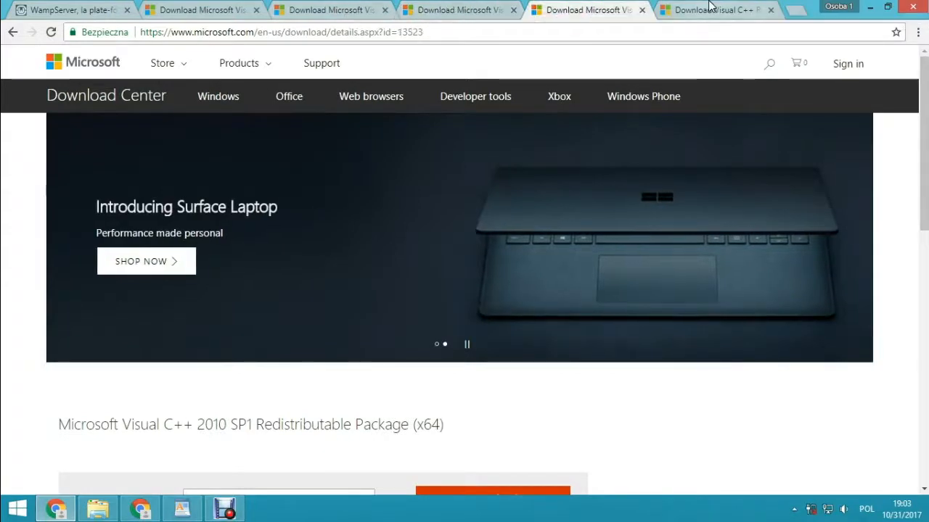
click(714, 10)
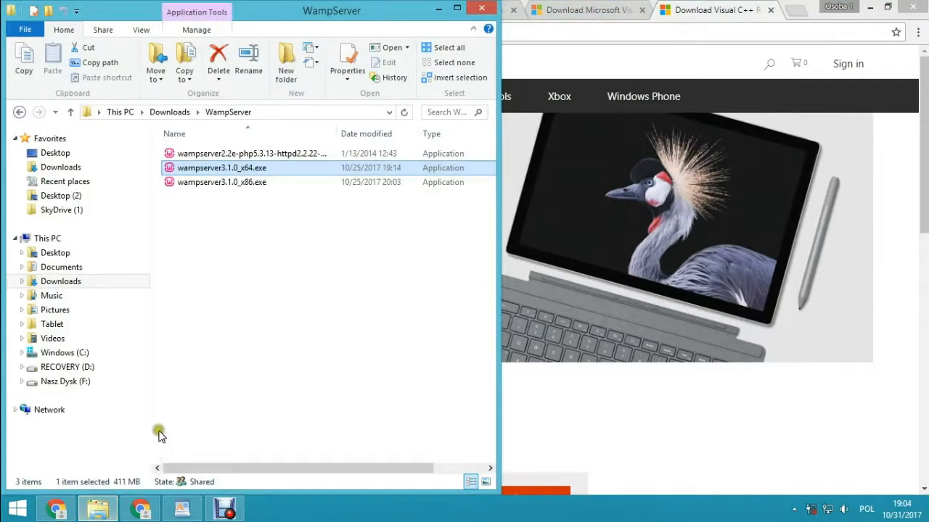
mouse_move(200, 398)
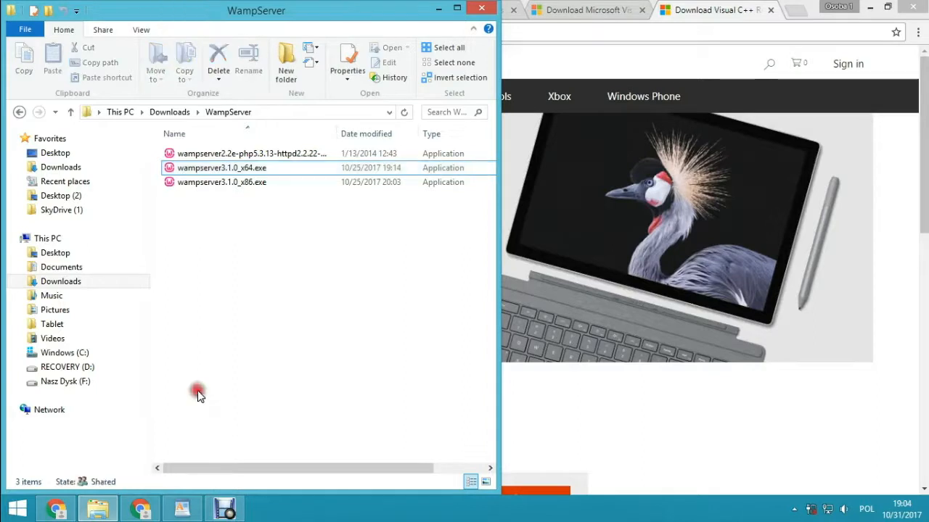
Step: Clear the file selection in the Downloads > WampServer folder
click(221, 183)
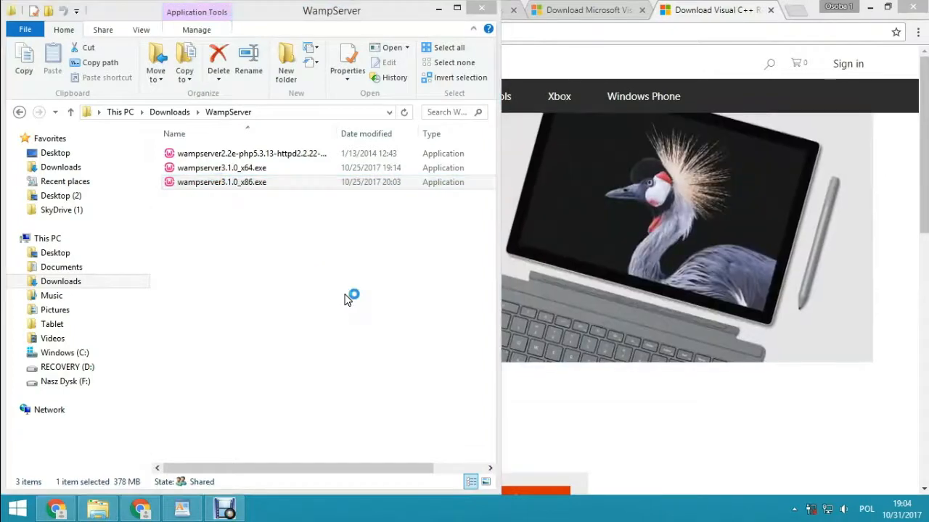
Step: Run wampserver3.1.0_x86.exe, allow UAC and choose English as the setup language
double_click(220, 183)
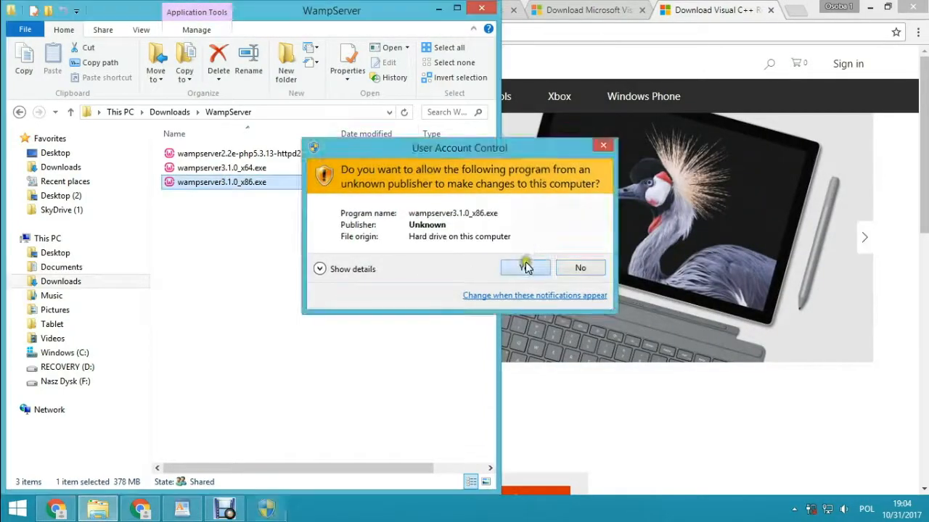
click(525, 267)
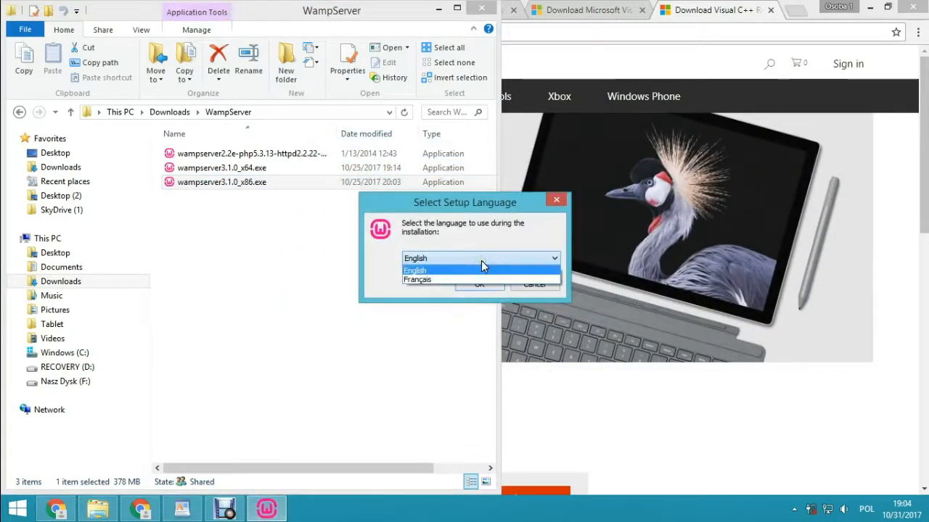
click(479, 284)
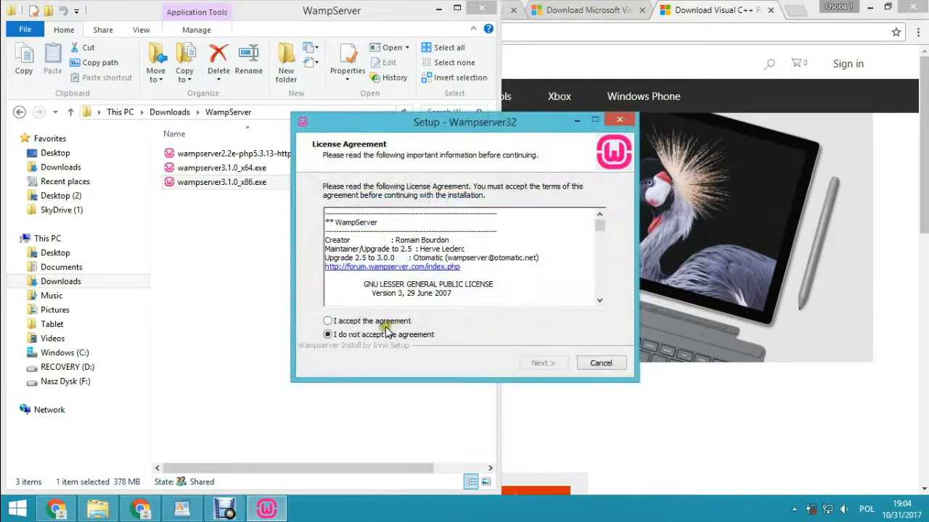
Step: Accept the license agreement and set F:\wamp as the installation folder
click(540, 363)
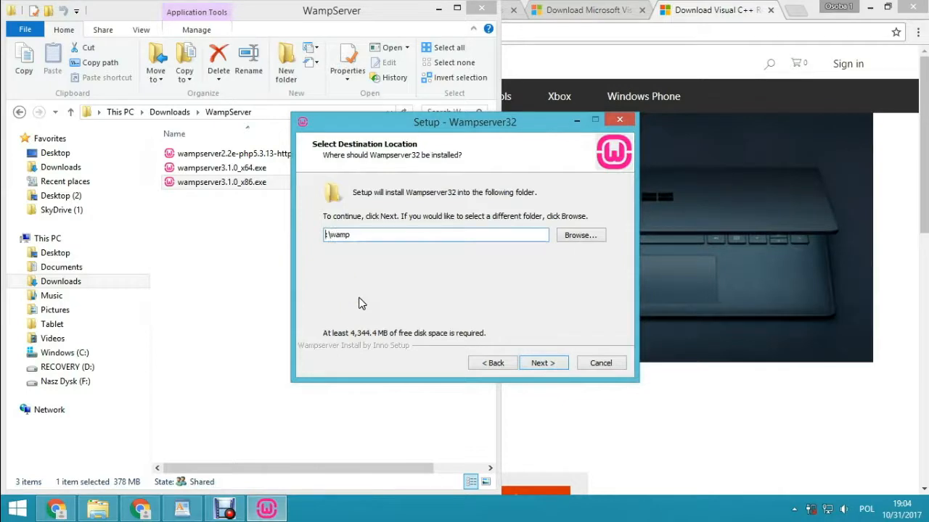
text(F:\wamp)
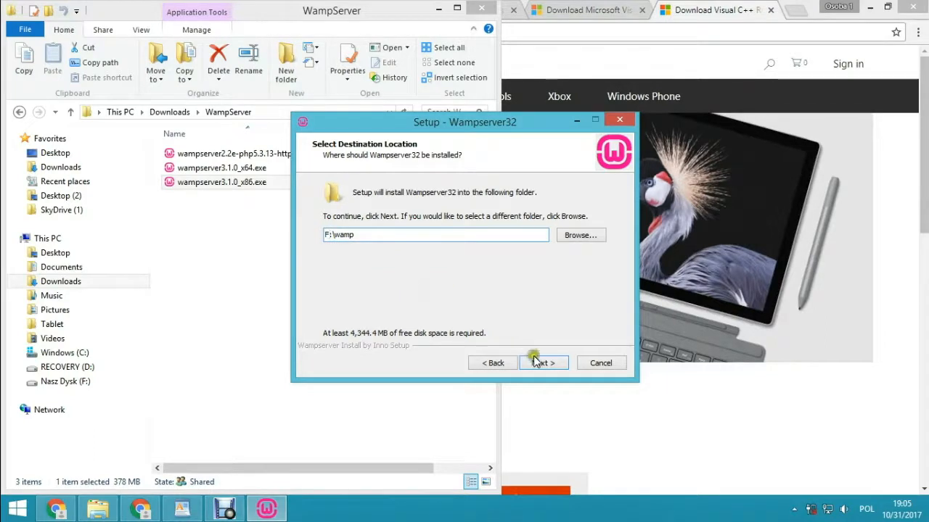
click(542, 363)
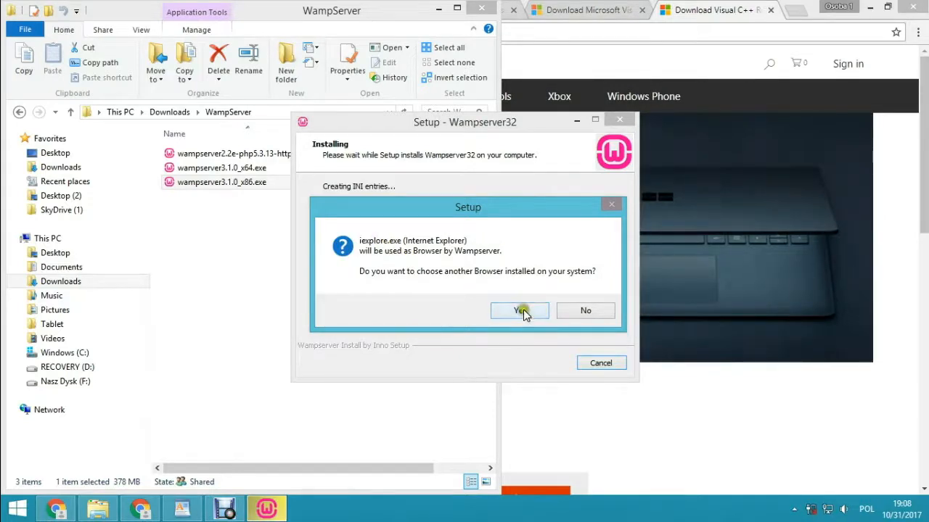
Step: Point the default browser to Google > Chrome > Application and answer the Notepad text-editor prompt
click(520, 311)
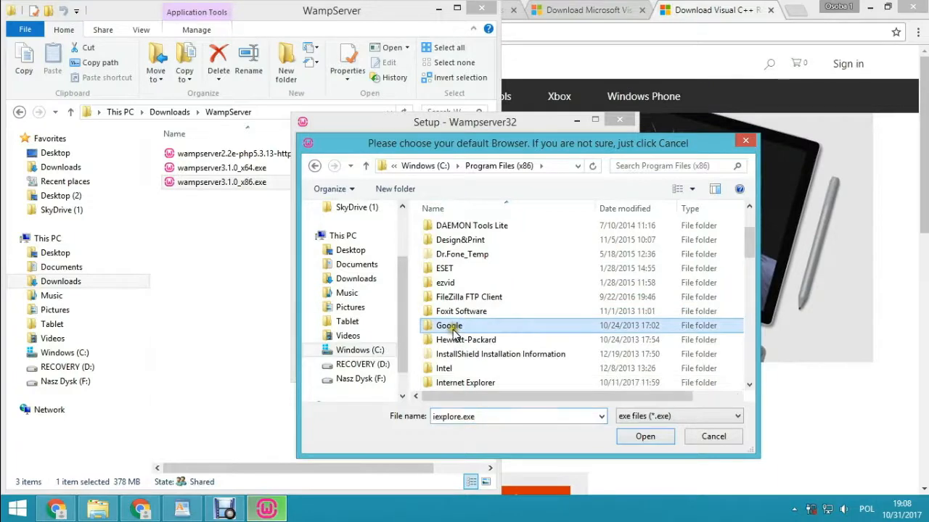
double_click(448, 325)
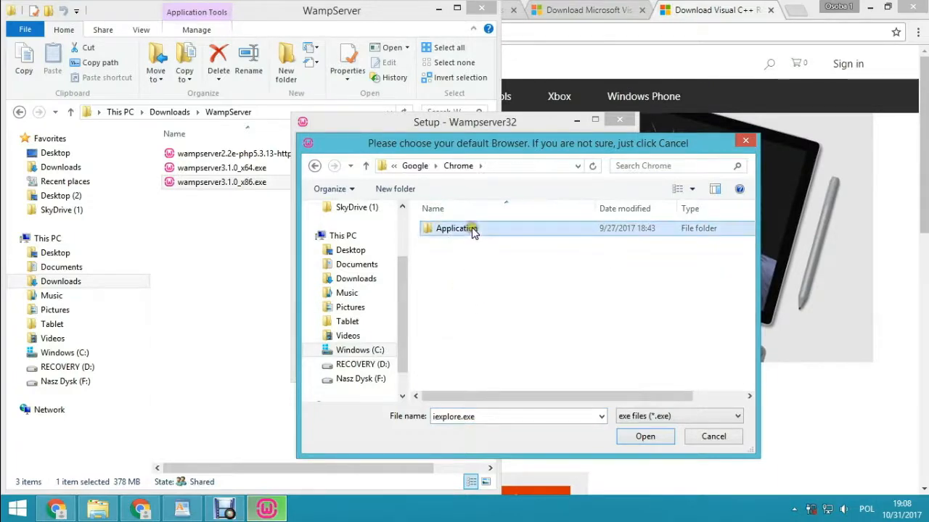
click(644, 435)
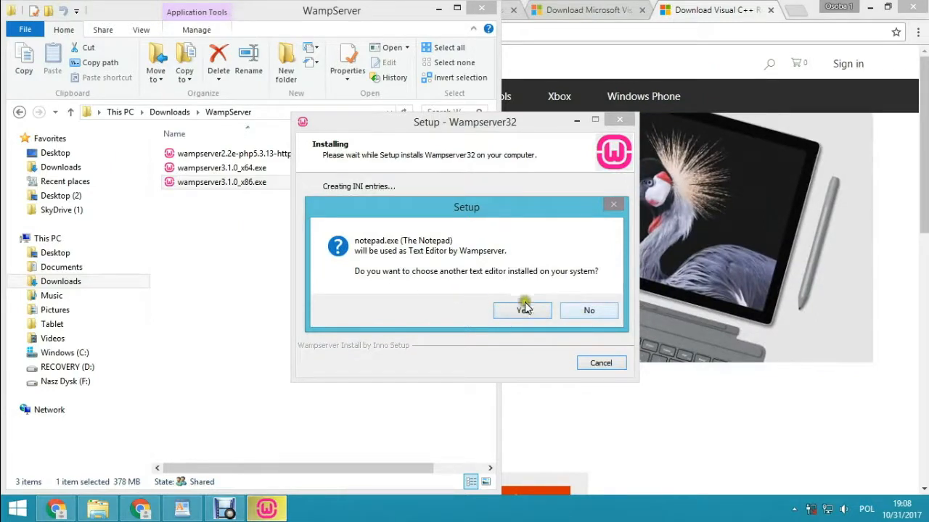
click(589, 310)
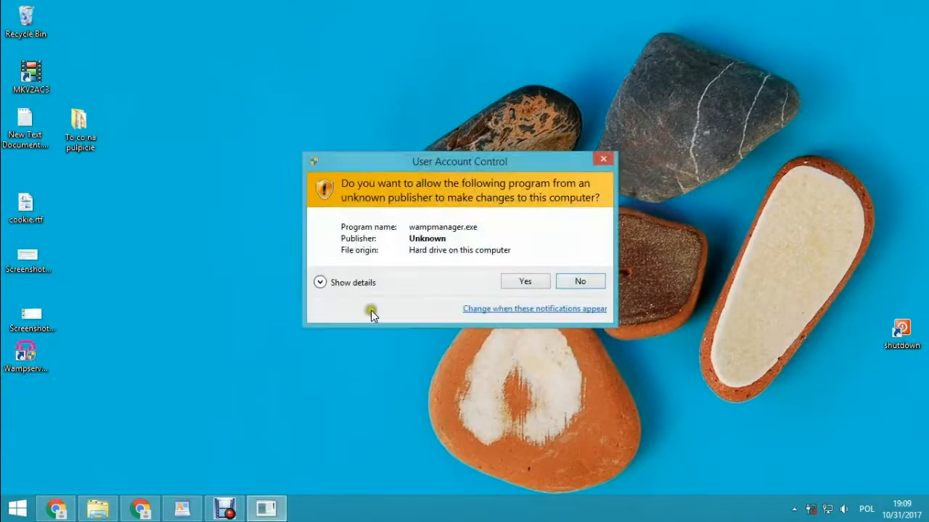
Step: Allow wampmanager.exe to run and bring up the WampServer tray services menu
click(525, 281)
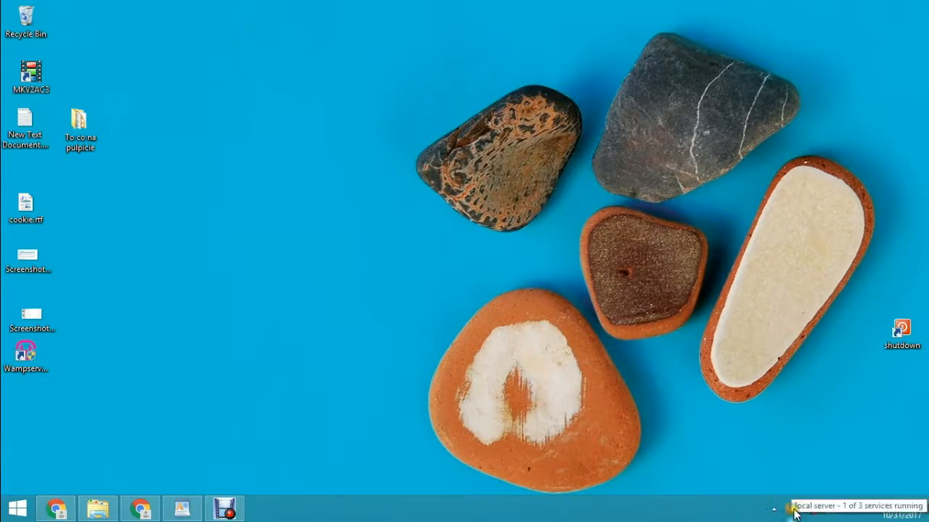
mouse_move(595, 447)
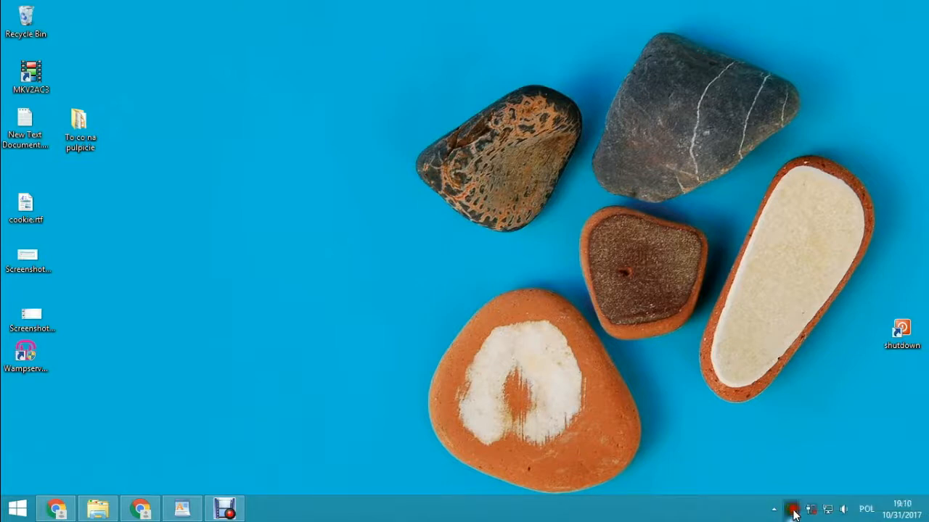
click(790, 508)
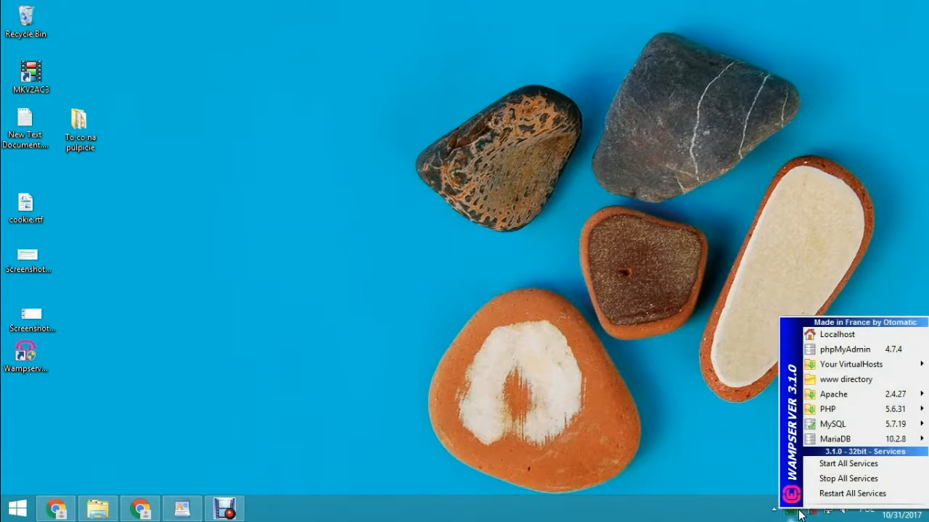
mouse_move(827, 409)
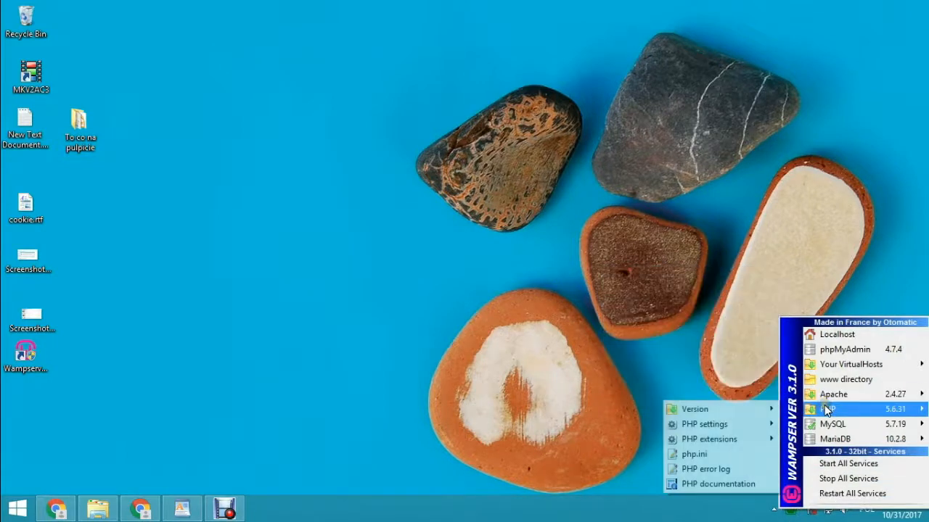
mouse_move(856, 326)
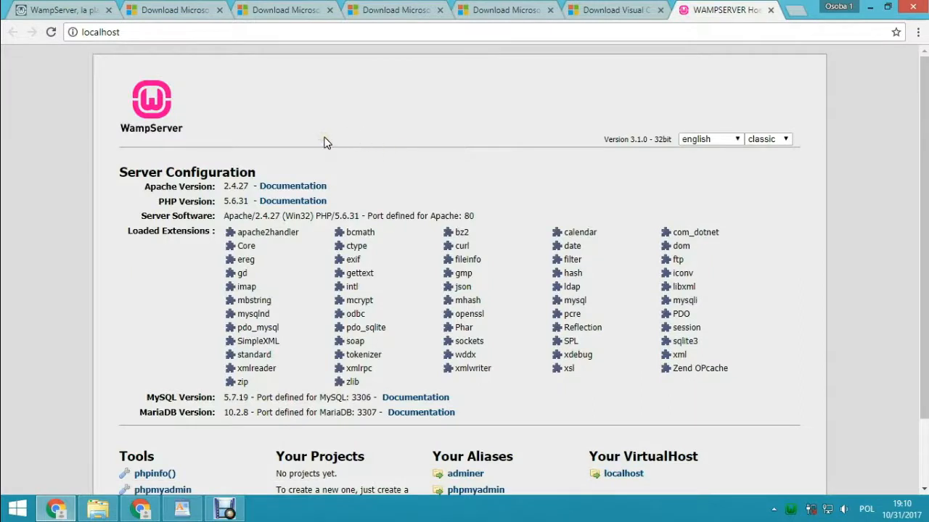
Step: Scroll the localhost page to Tools and go to phpmyadmin
scroll(down, 3)
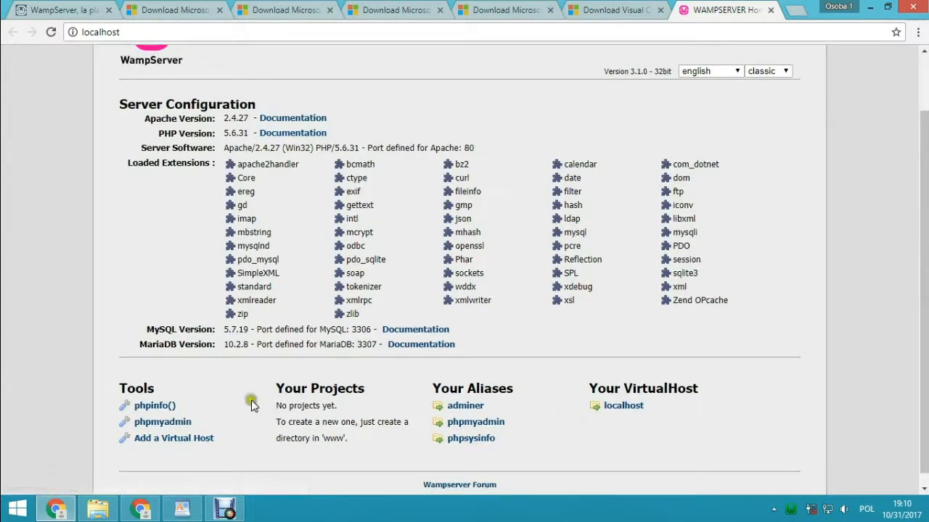
click(162, 421)
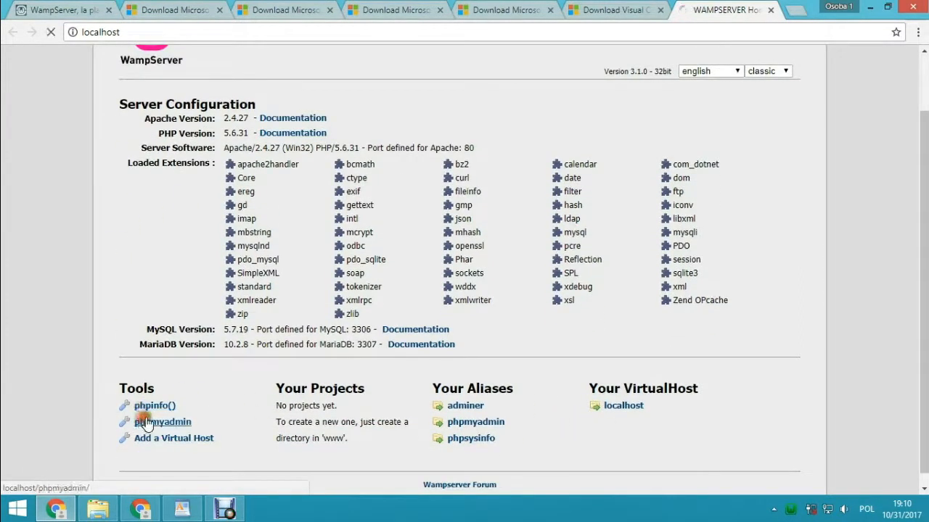
click(163, 421)
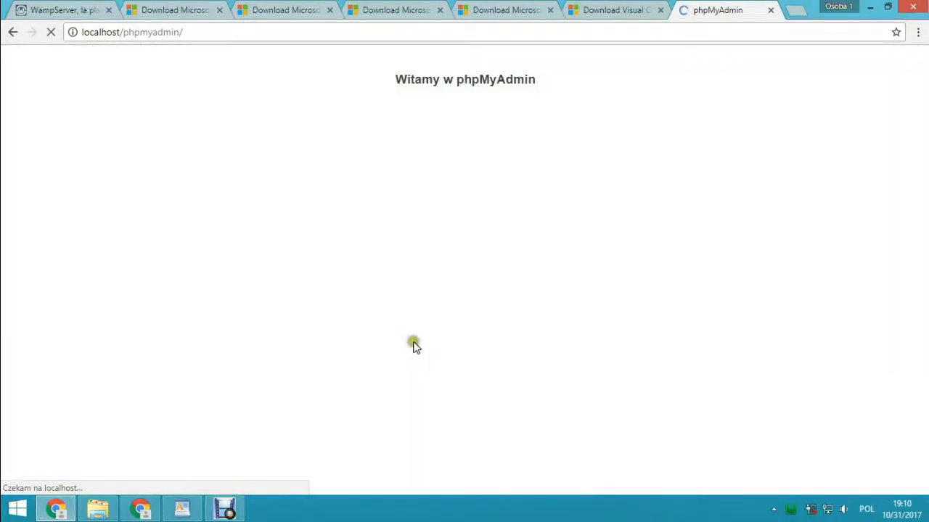
Step: Switch phpMyAdmin to English and log in as root with an empty password
click(427, 198)
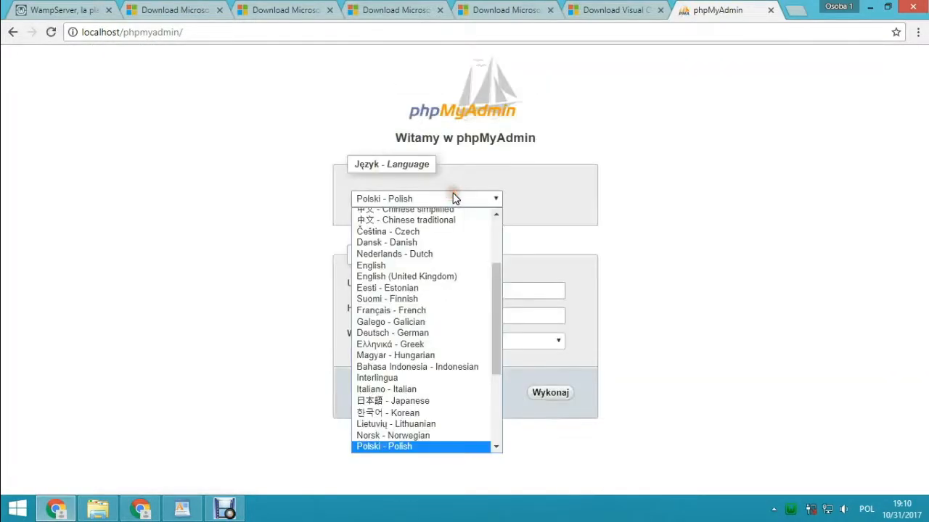
mouse_move(424, 287)
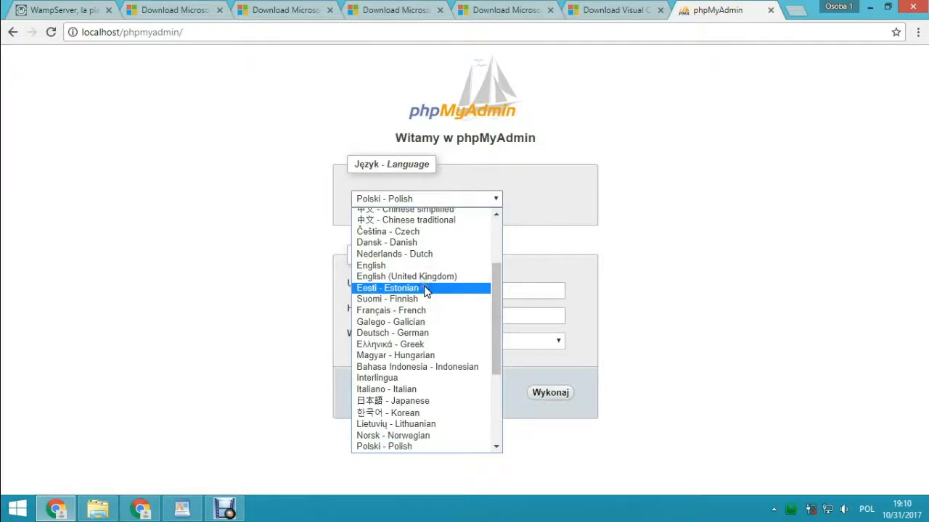
click(372, 264)
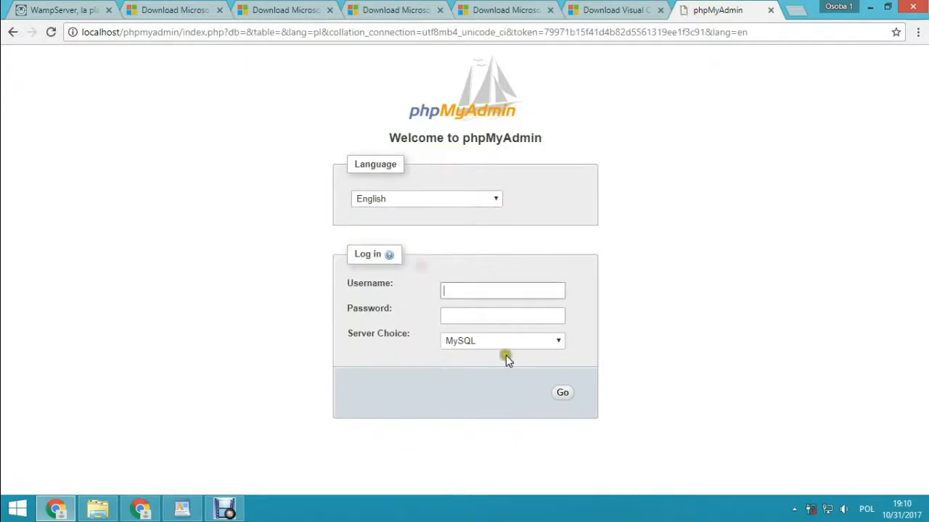
text(root)
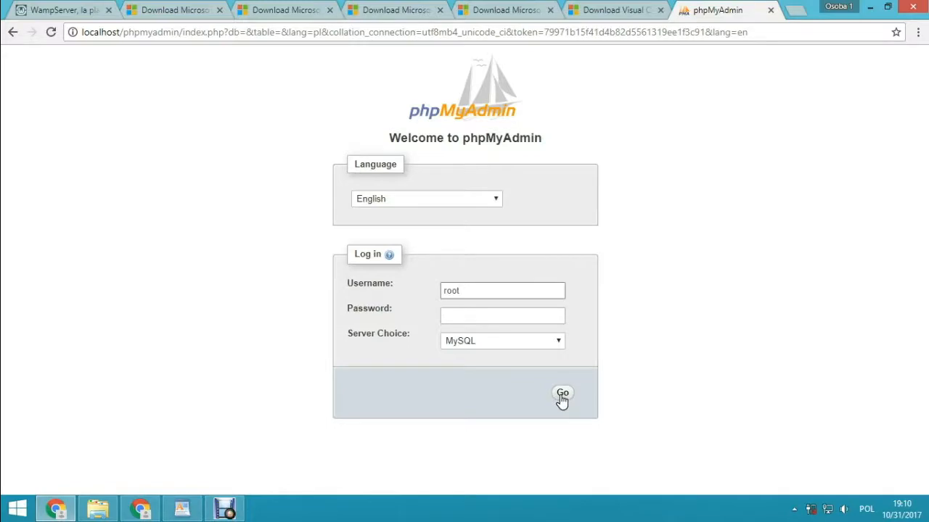
click(563, 392)
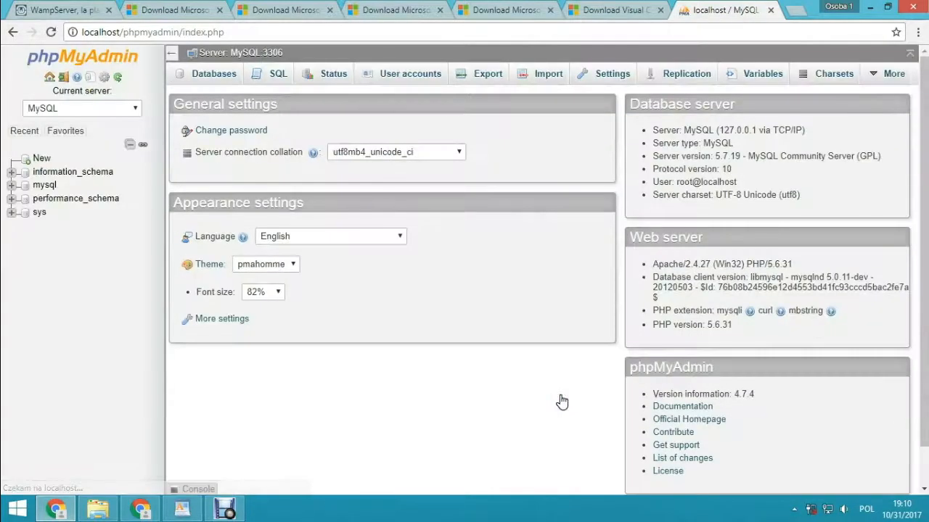